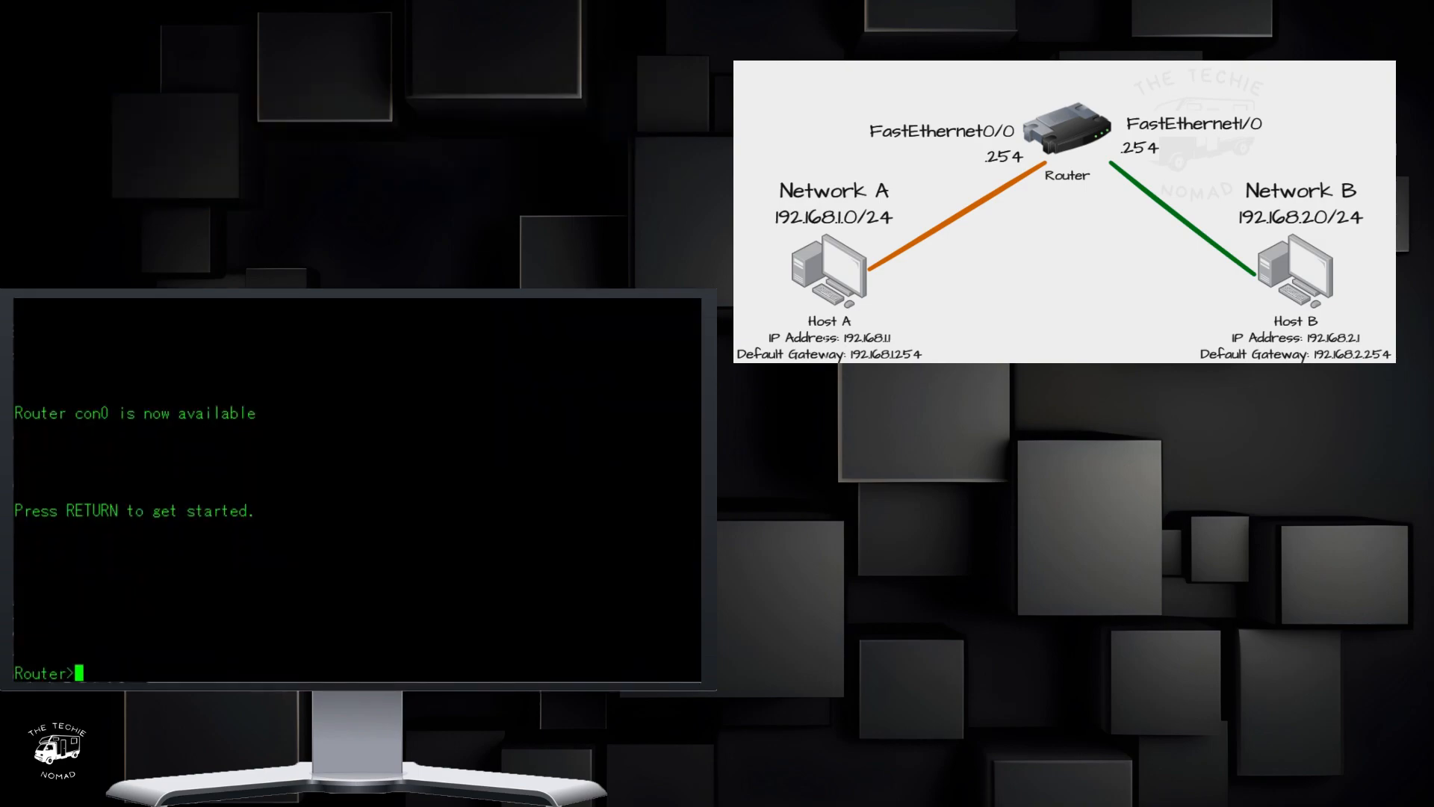
Enter global configuration mode with 'conf t' from the privileged prompt.
type("conf t")
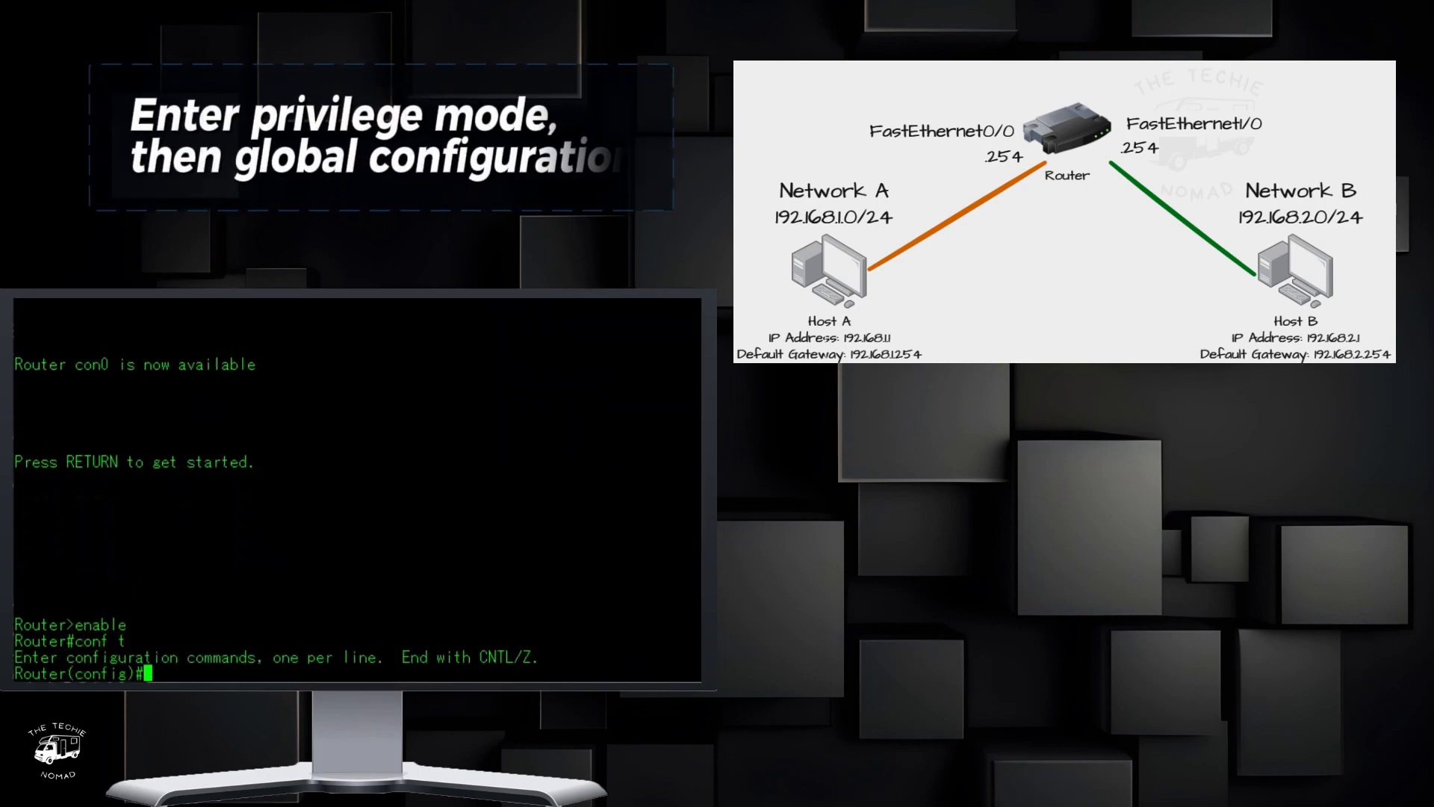
Assign FastEthernet0/0 the address 192.168.1.254 255.255.255.0 and bring it up with 'no shutdown'.
type("interface fas")
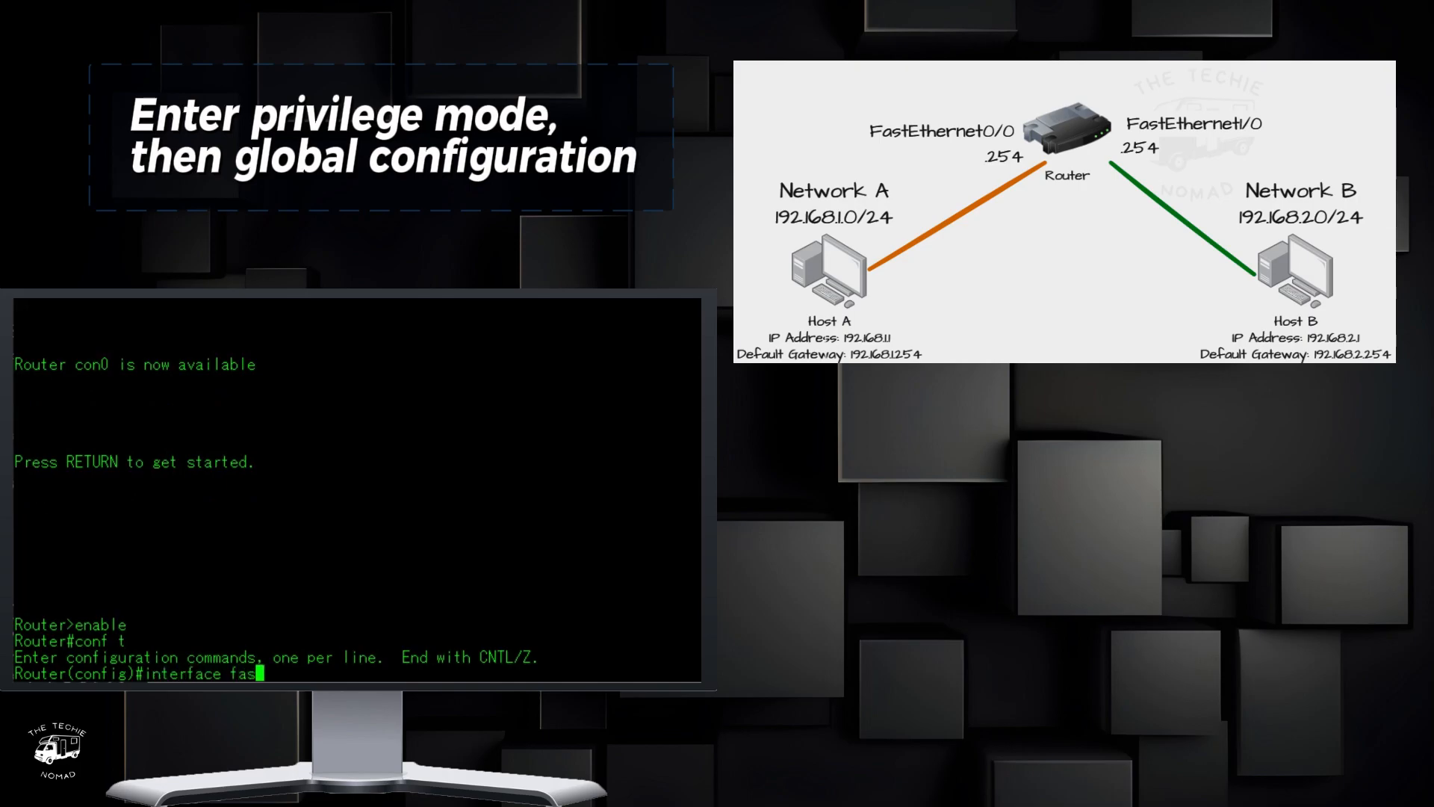
type("ethernet0/0")
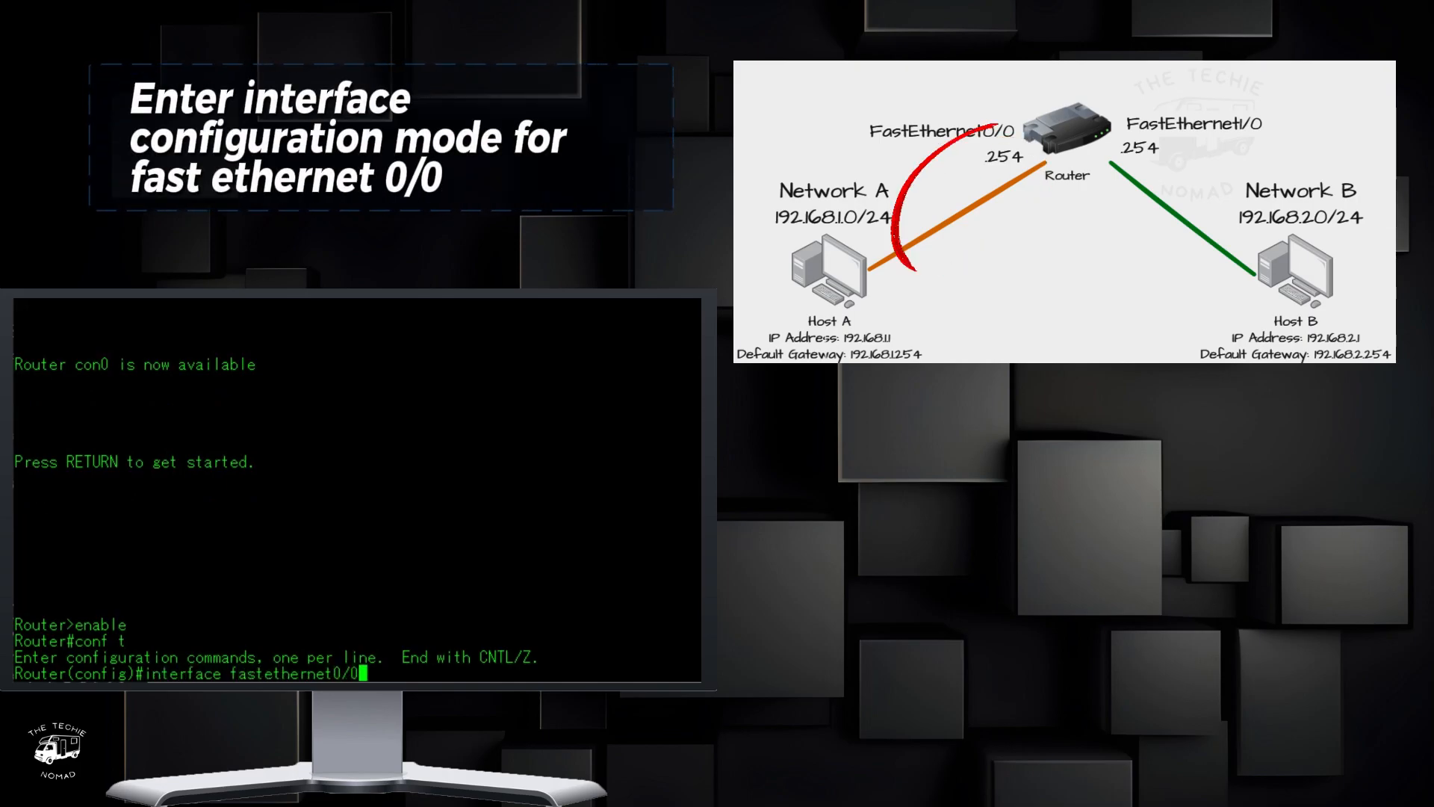
type("ip address 192.168.1.254 255.255.255.0")
type("no shutdown")
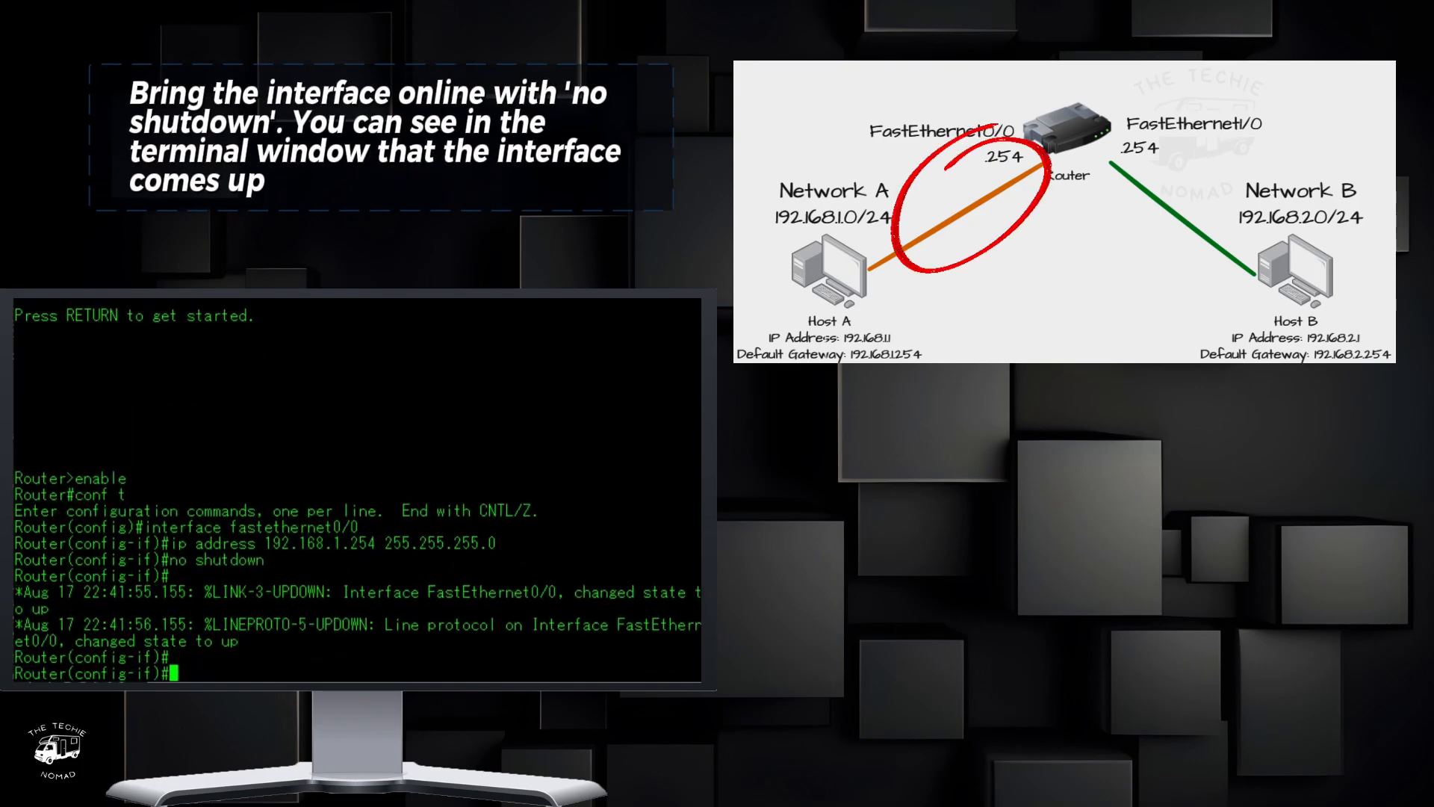
type("interface fast")
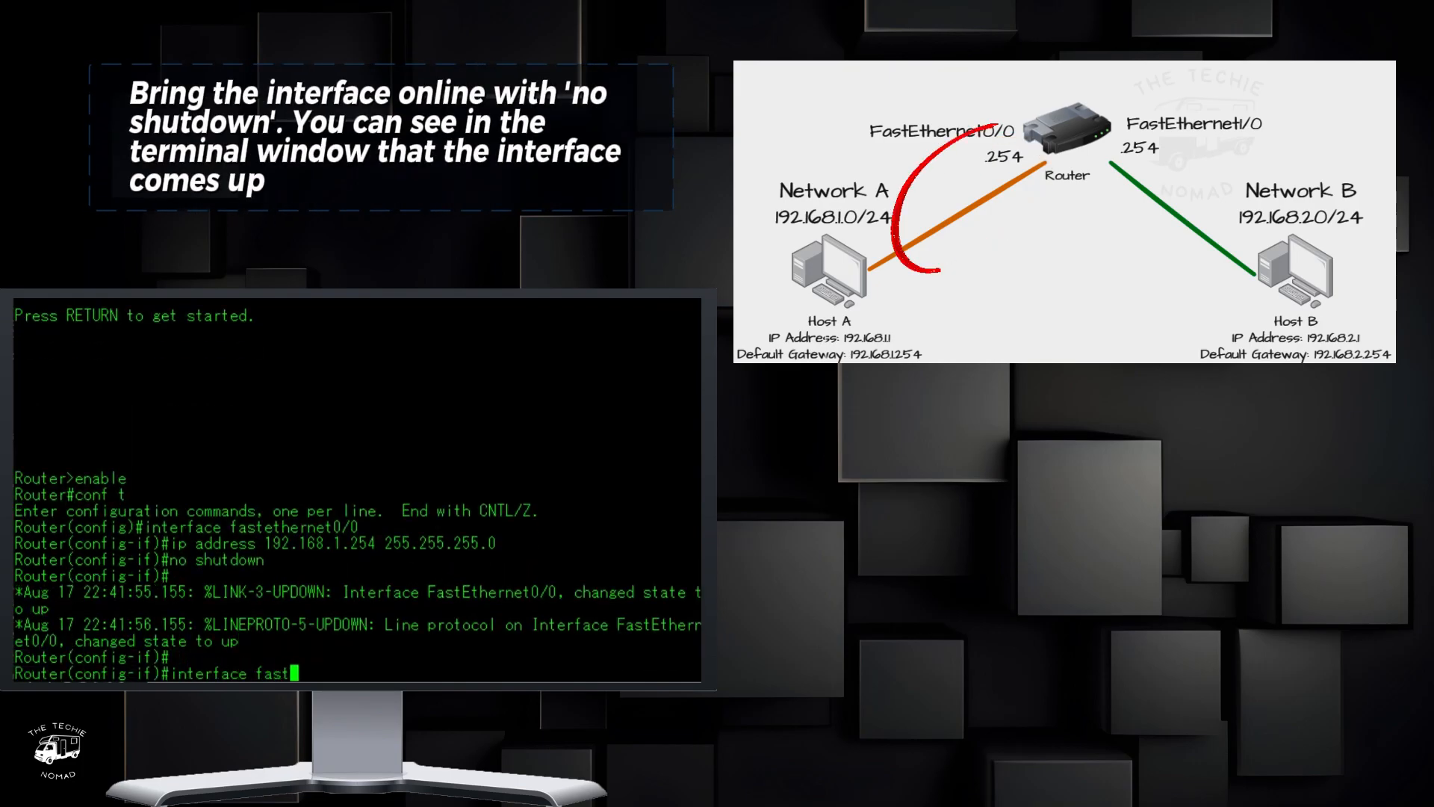
Assign FastEthernet1/0 the address 192.168.2.254 255.255.255.0 and bring it up with 'no shutdown'.
type("ethernet1/0")
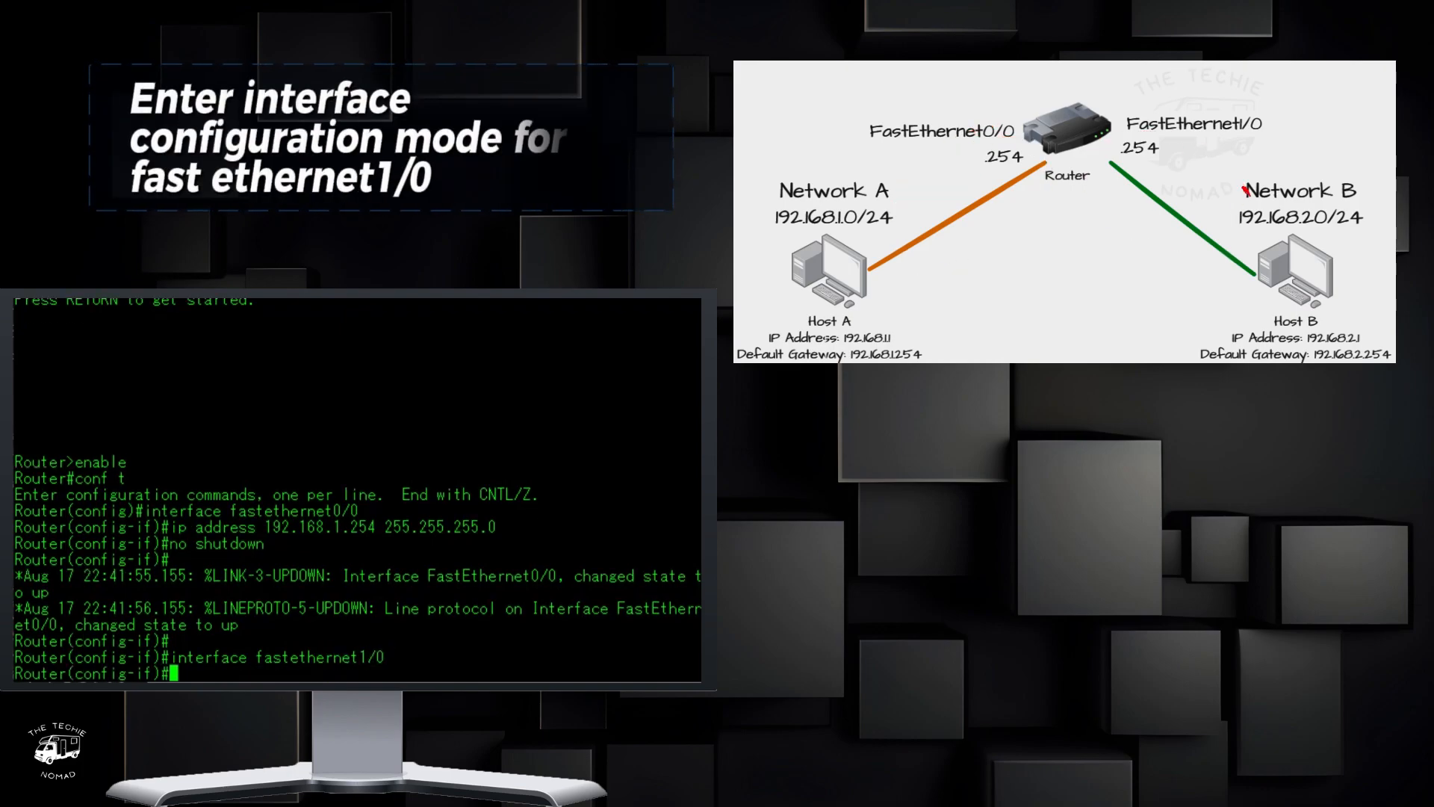
type("ip address")
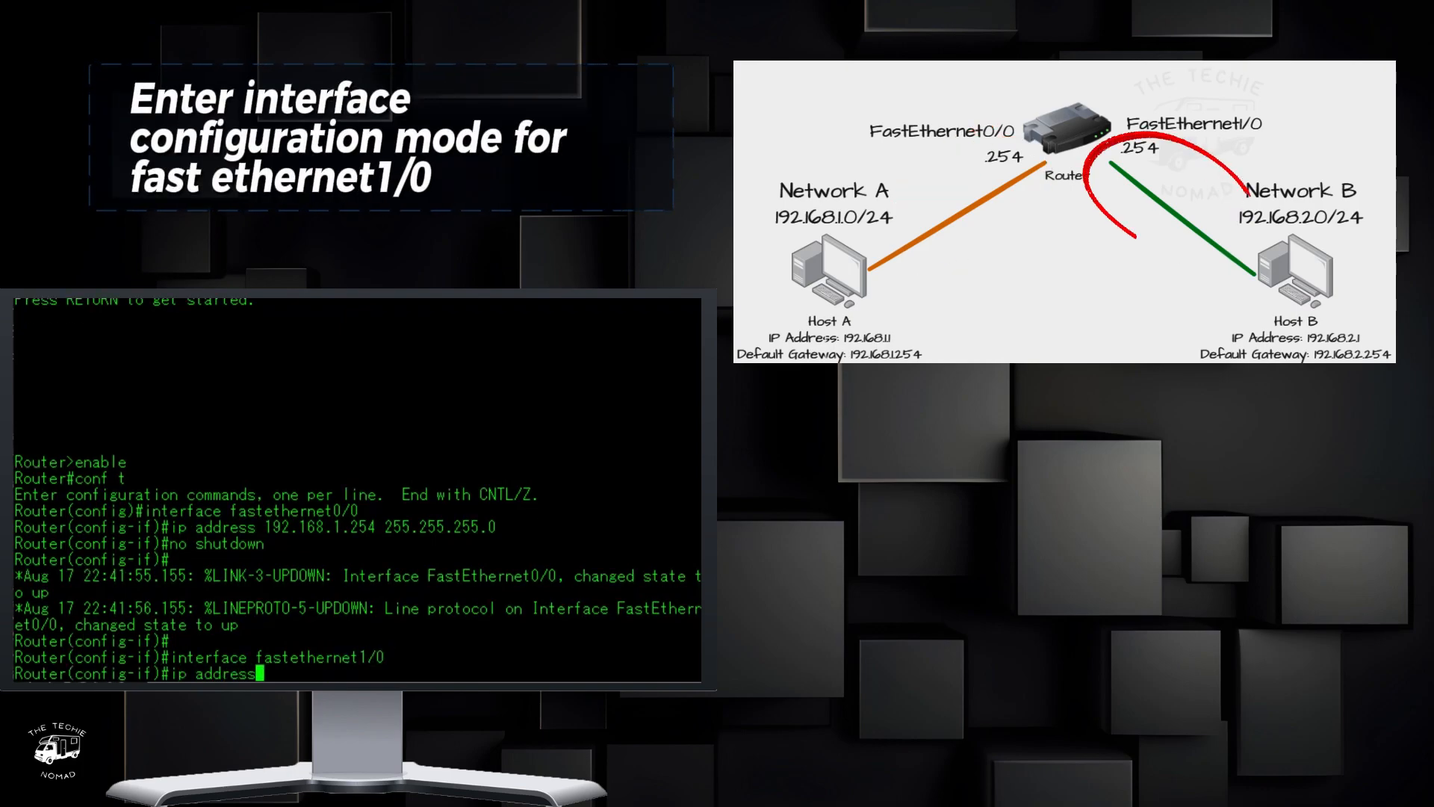
type("192.168.2")
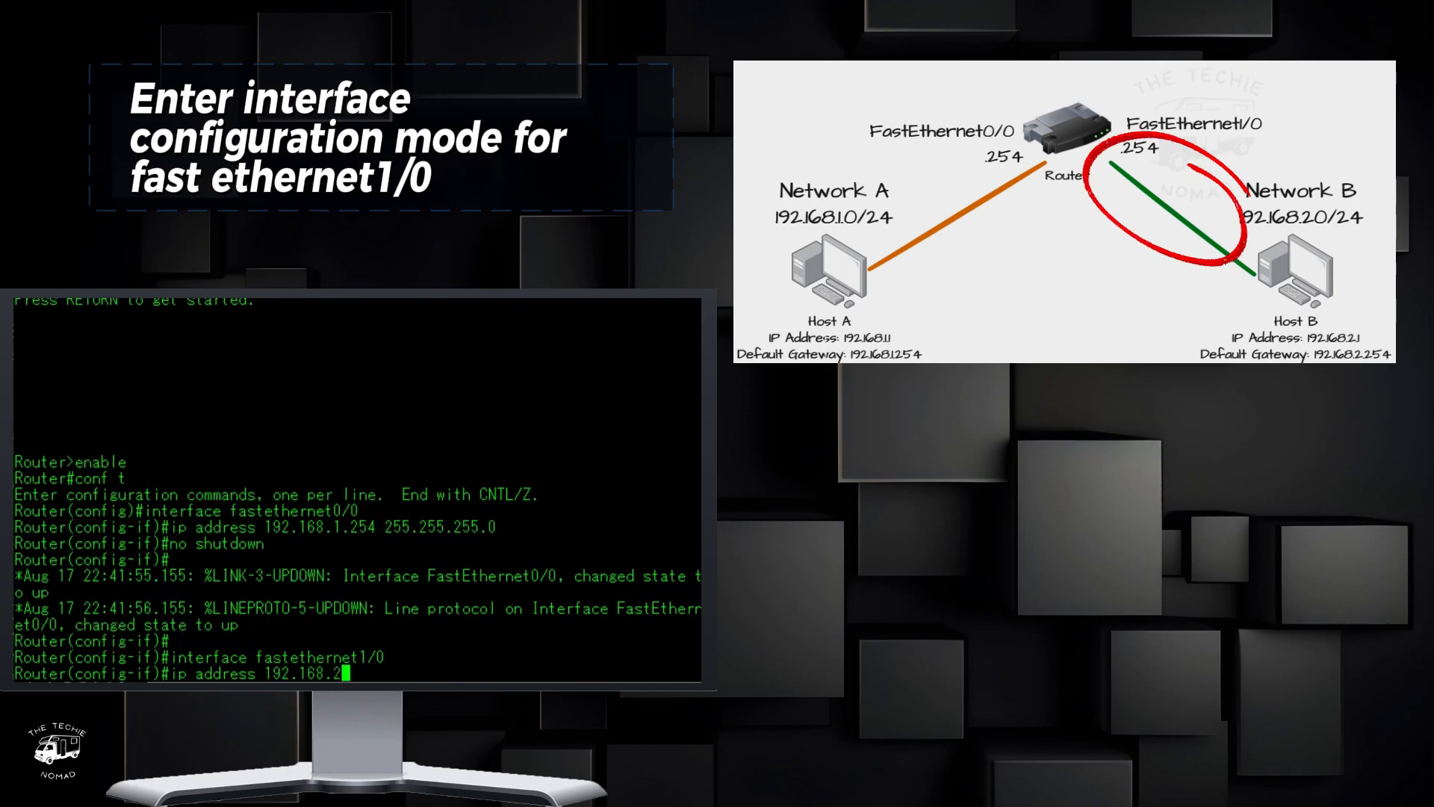
type(".254 255.255.255.0")
type("no s")
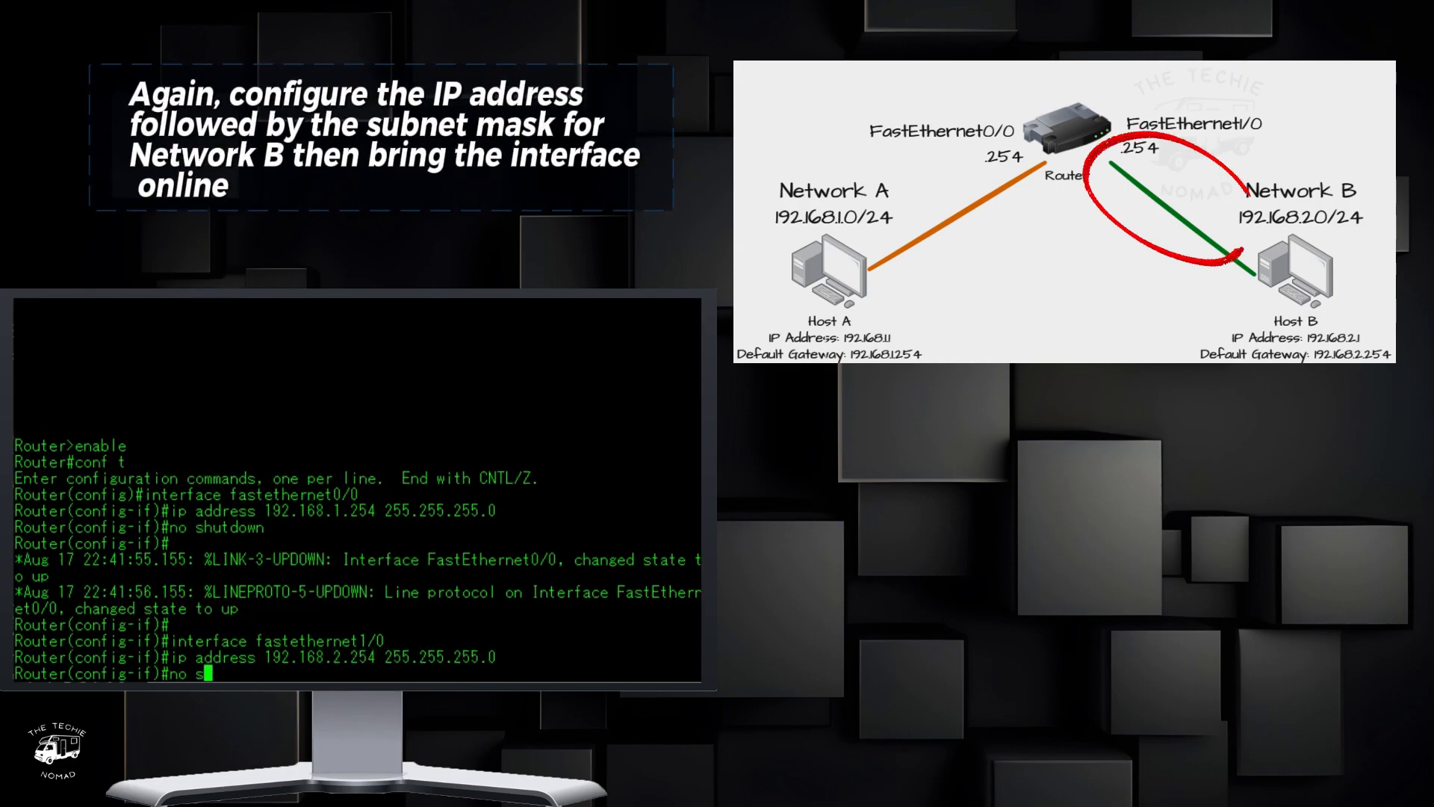
type("hutdown")
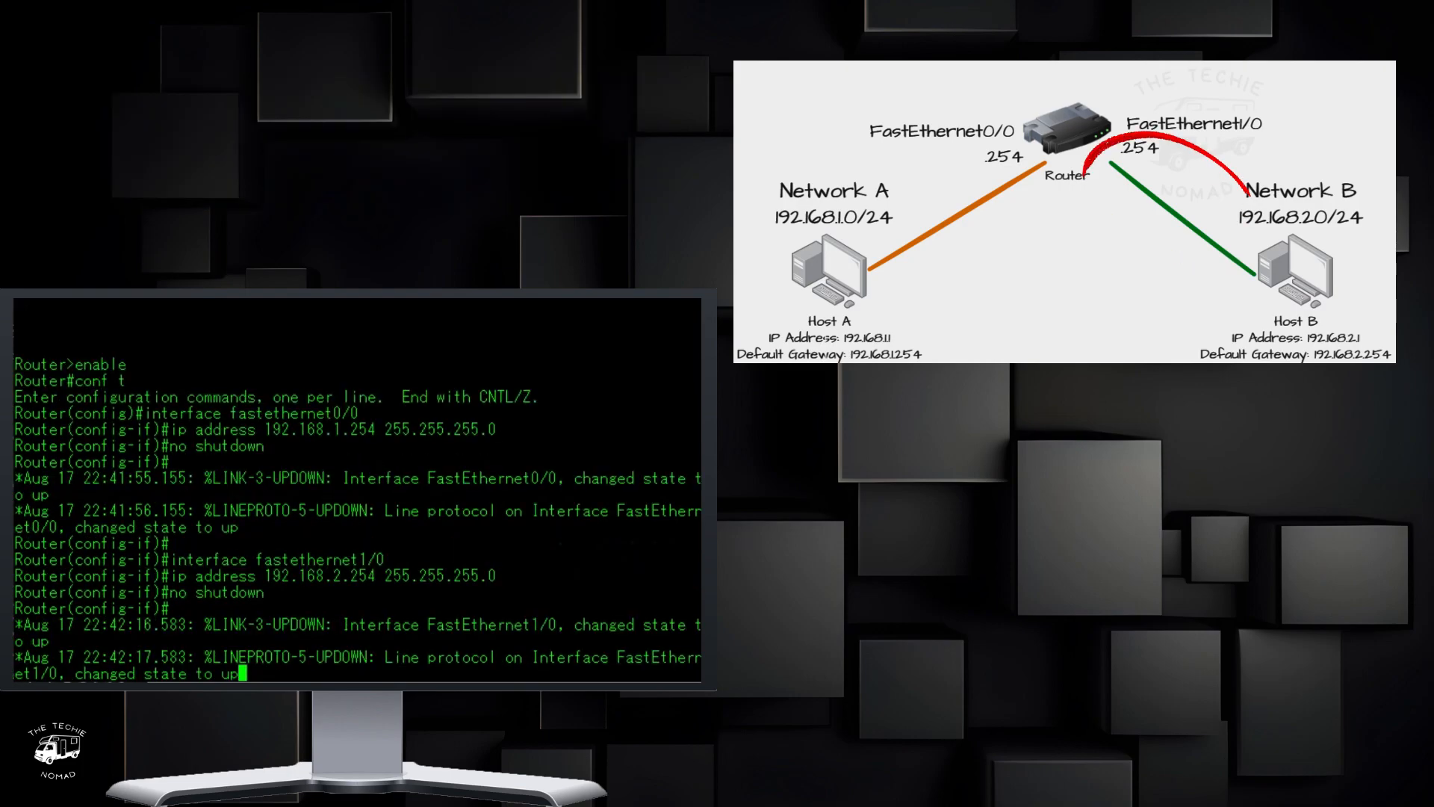
Leave configuration mode with Ctrl+Z and begin a 'show' verification command.
key("ctrl+z")
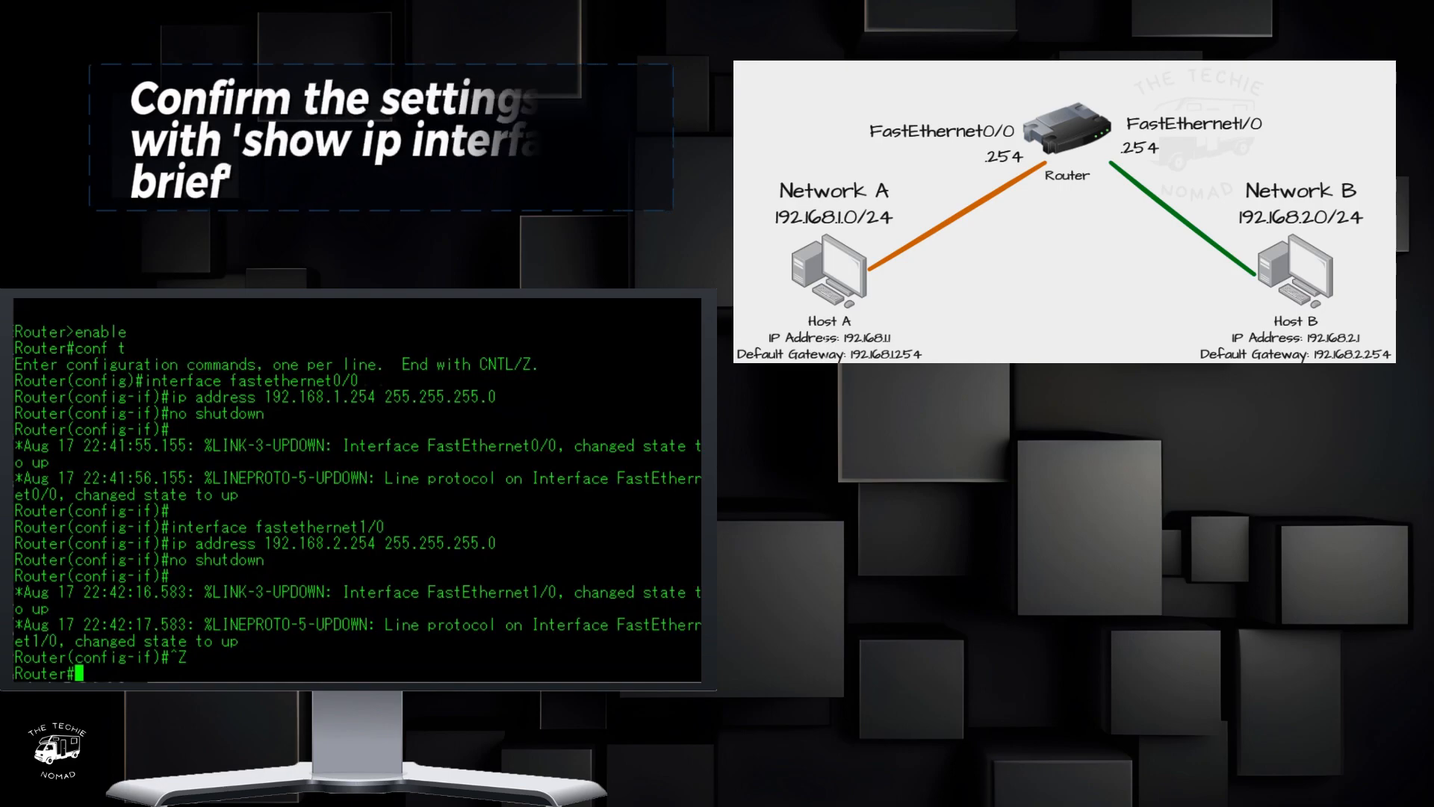
type("show i")
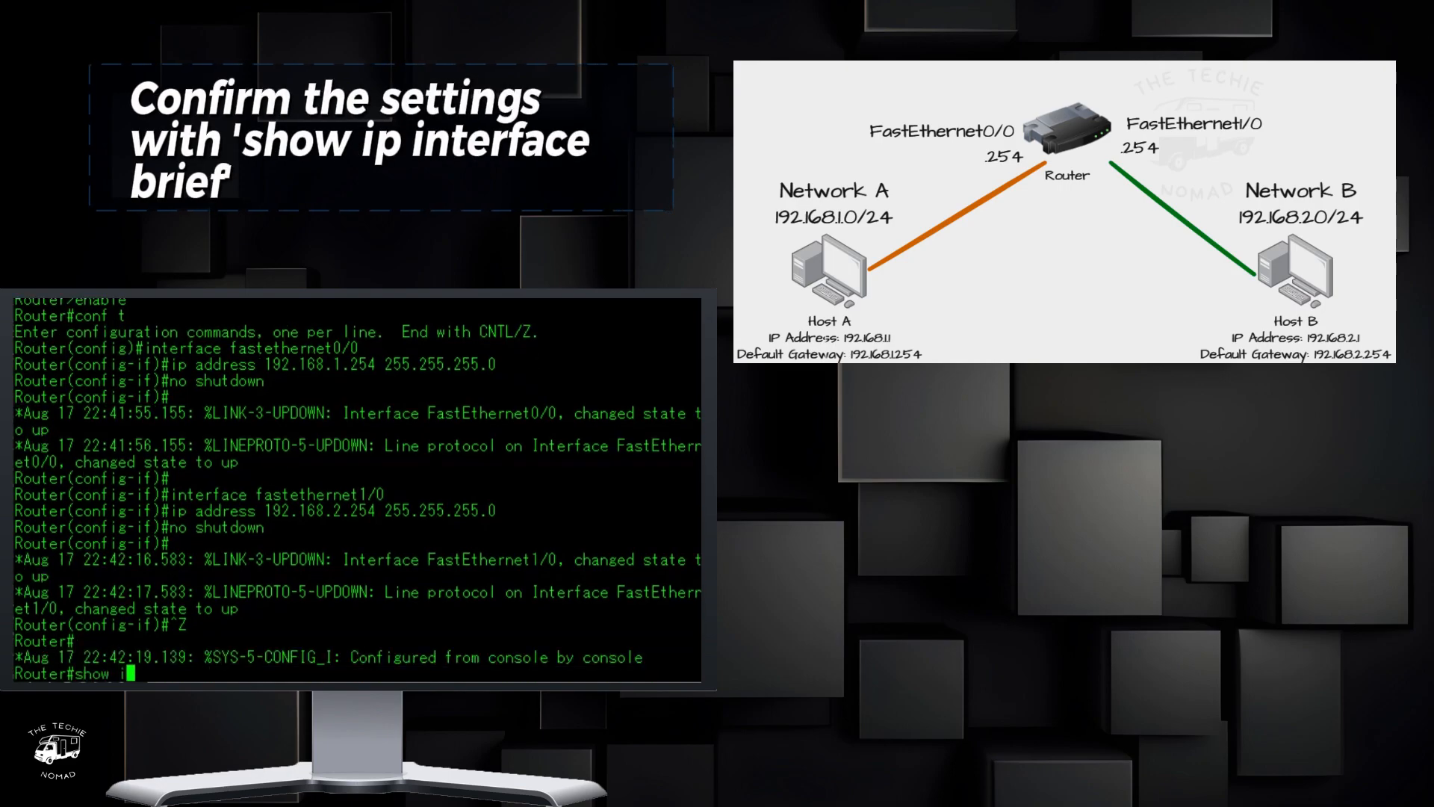